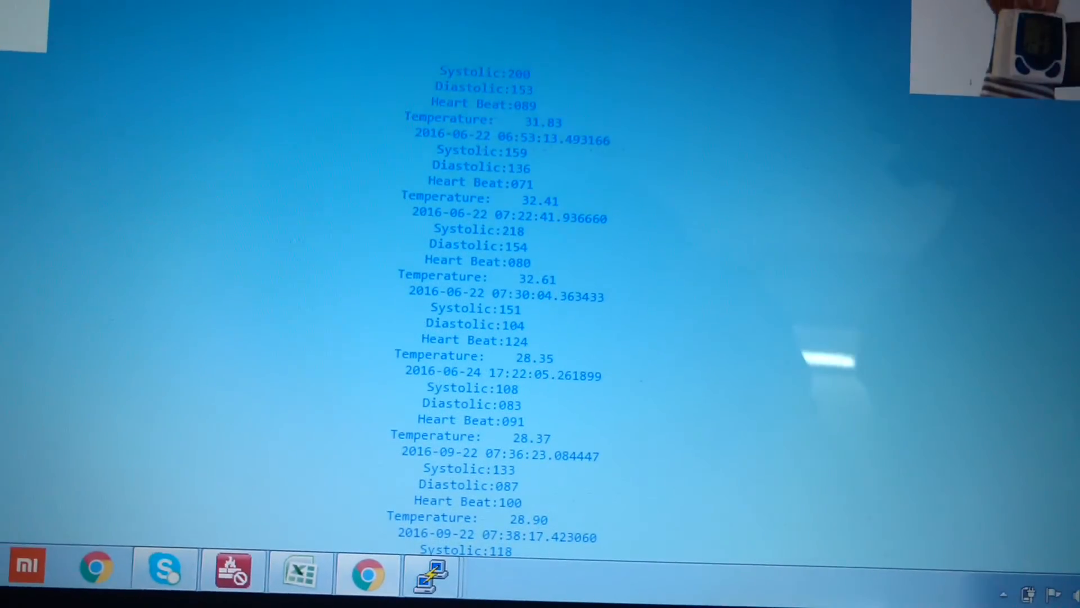
pyautogui.scroll(-3)
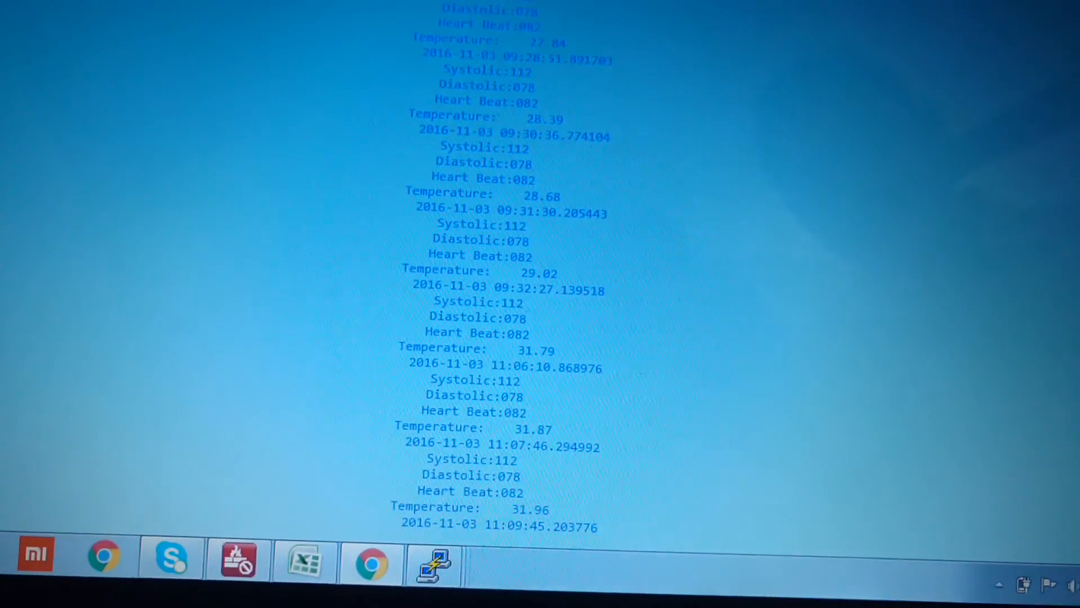